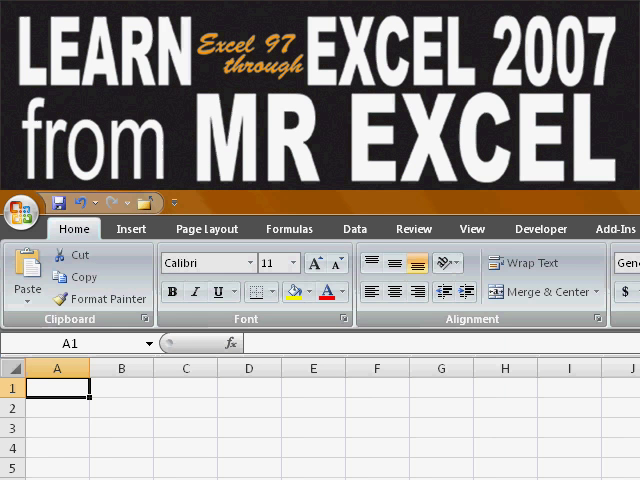
Paste the cluster data and insert a scatter chart from it
{"action": "left_click", "coordinate": [28, 296]}
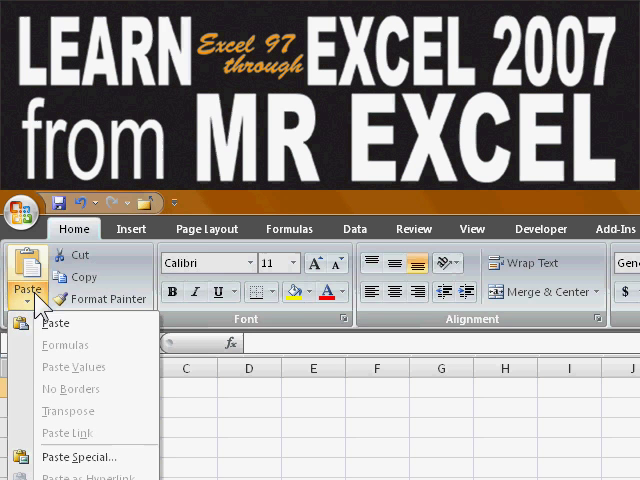
{"action": "left_click", "coordinate": [128, 228]}
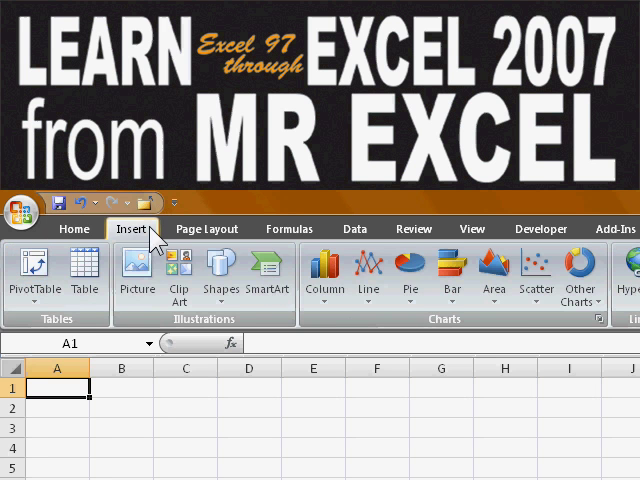
{"action": "left_click", "coordinate": [32, 276]}
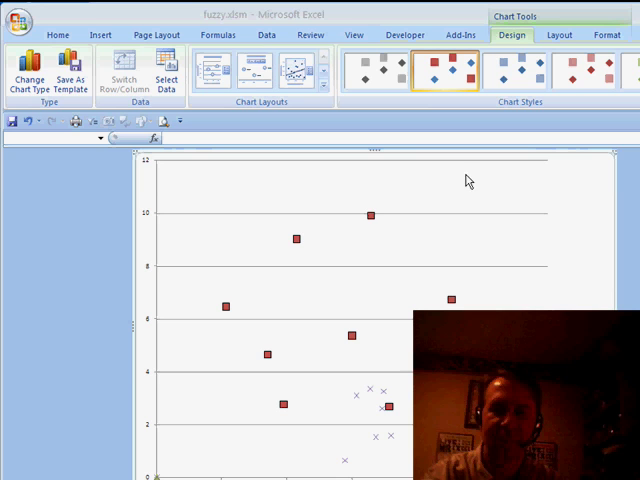
{"action": "mouse_move", "coordinate": [490, 196]}
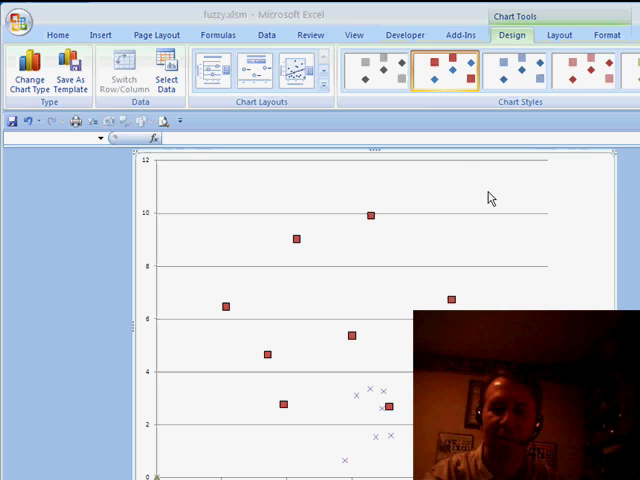
{"action": "mouse_move", "coordinate": [490, 196]}
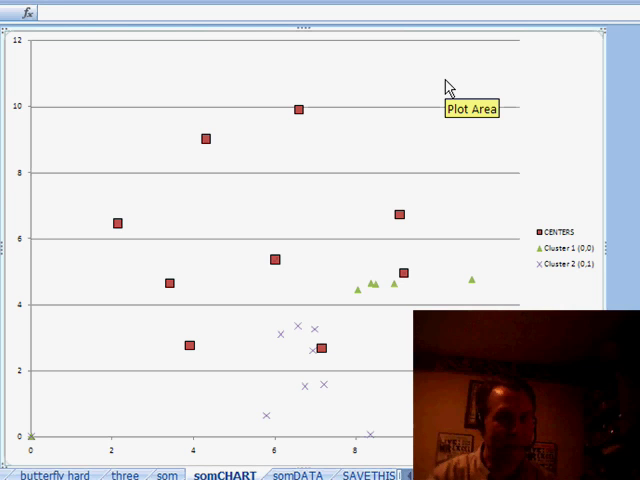
{"action": "mouse_move", "coordinate": [320, 116]}
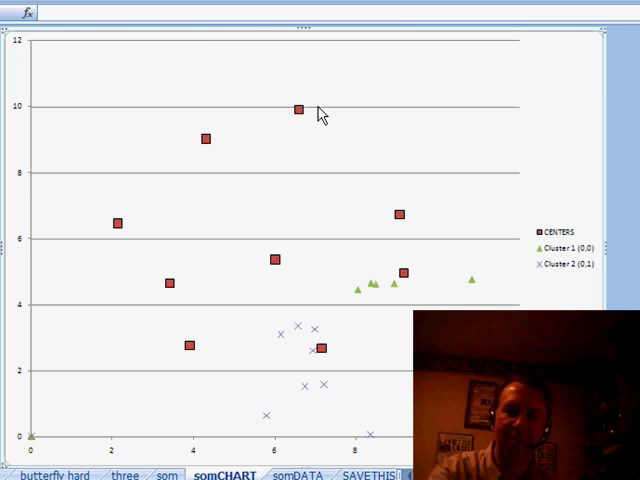
{"action": "mouse_move", "coordinate": [308, 120]}
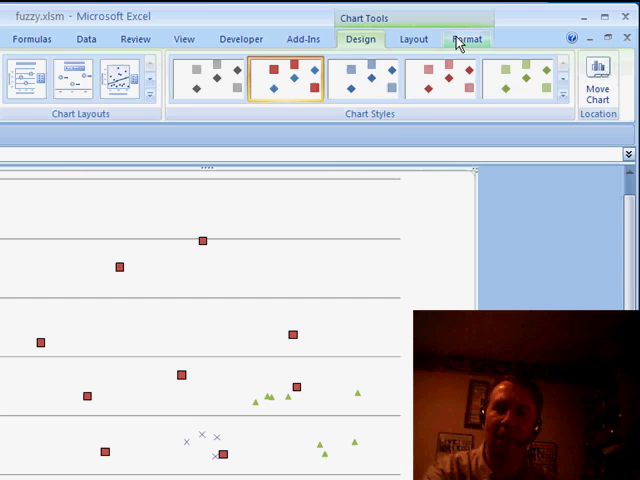
Select Series "CENTERS" from the Format tab's Chart Elements list
{"action": "left_click", "coordinate": [466, 38]}
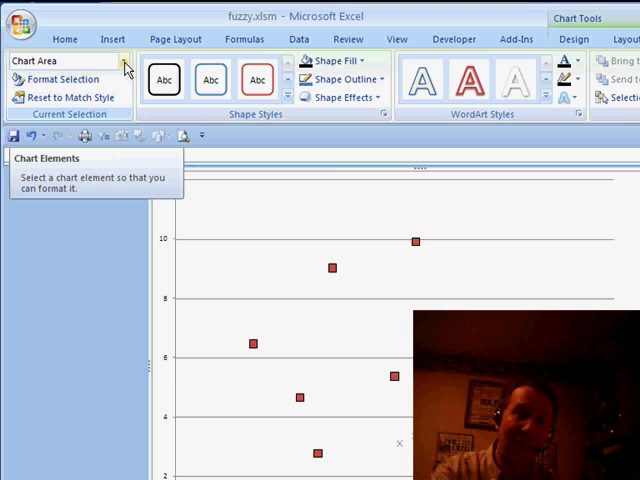
{"action": "left_click", "coordinate": [124, 60]}
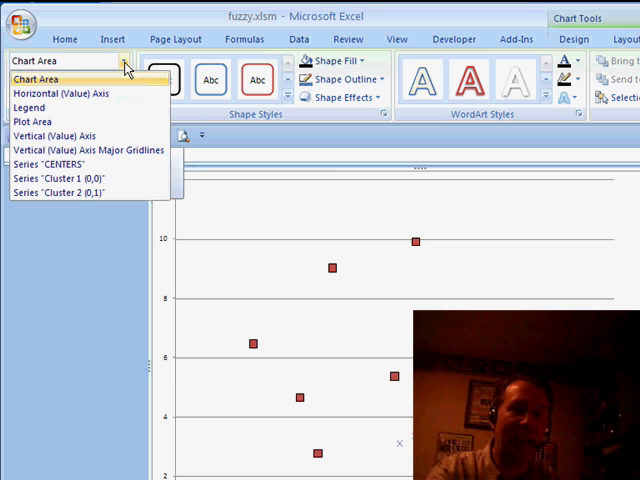
{"action": "mouse_move", "coordinate": [80, 164]}
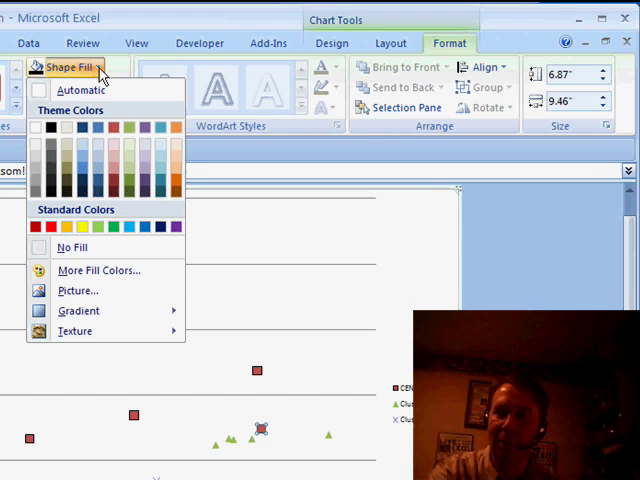
Fill the CENTERS series markers with black from the Shape Fill palette
{"action": "left_click", "coordinate": [42, 226]}
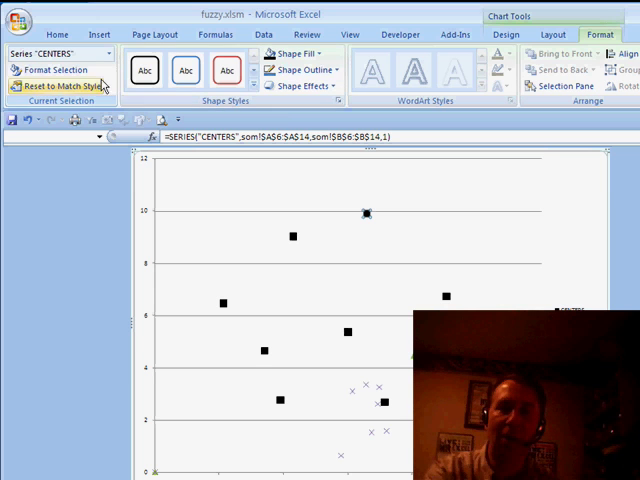
In Format Data Series, give the CENTERS series a square marker type
{"action": "left_click", "coordinate": [50, 70]}
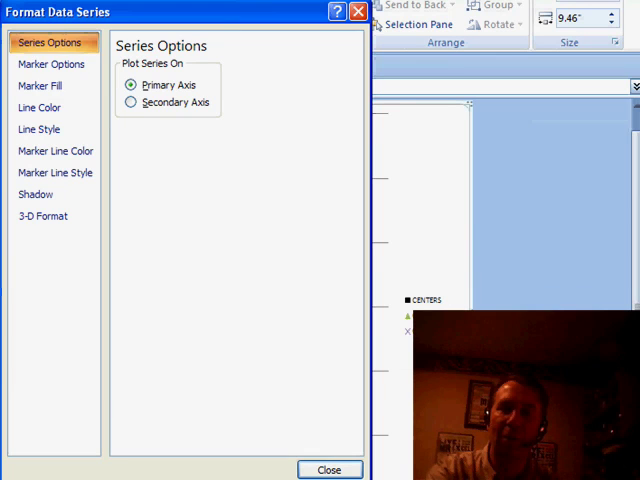
{"action": "left_click", "coordinate": [52, 64]}
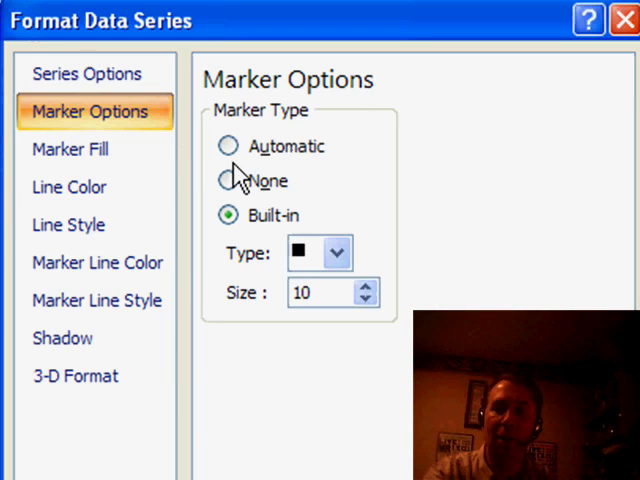
{"action": "left_click", "coordinate": [332, 252]}
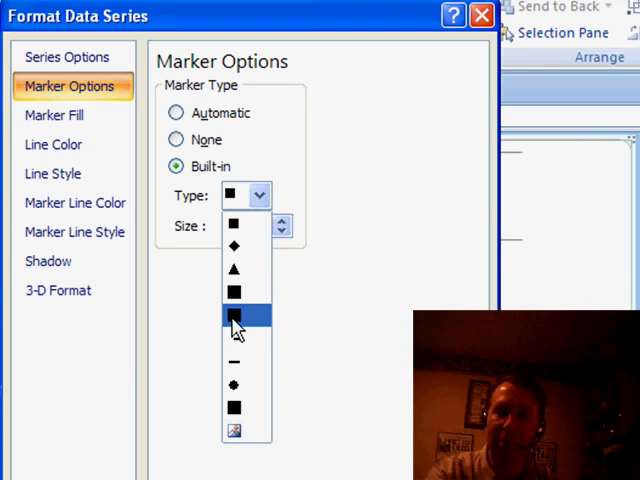
{"action": "left_click", "coordinate": [236, 316]}
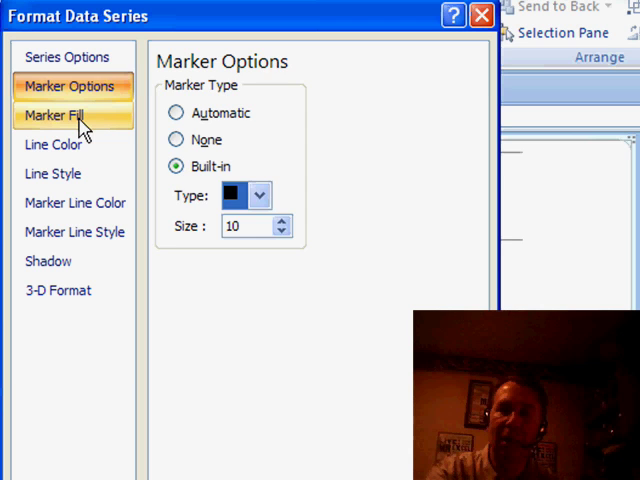
Set the CENTERS marker fill colour and a solid line colour for the series
{"action": "left_click", "coordinate": [56, 116]}
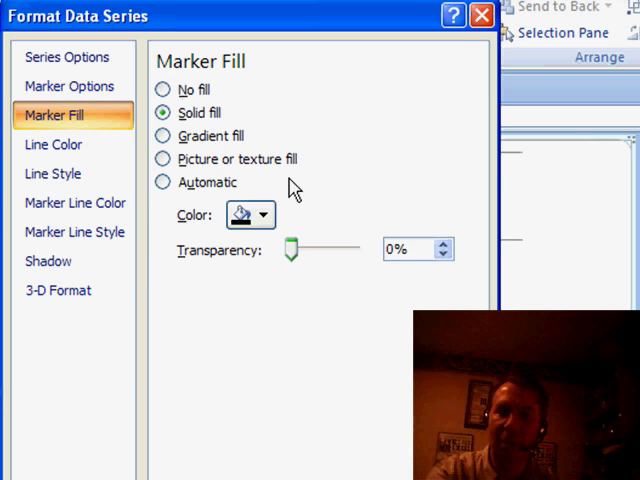
{"action": "left_click", "coordinate": [268, 214]}
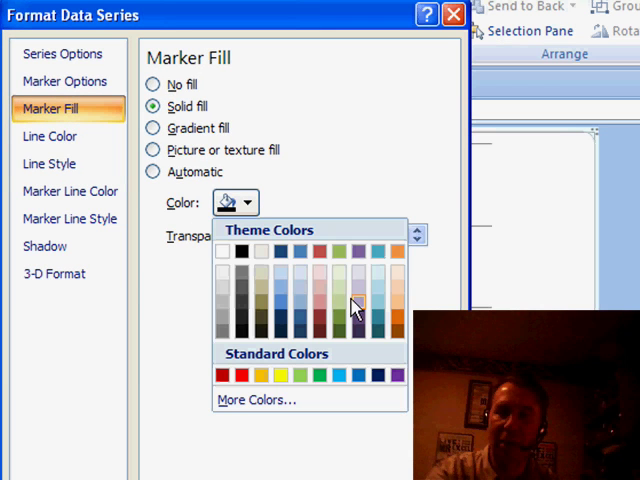
{"action": "left_click", "coordinate": [50, 136]}
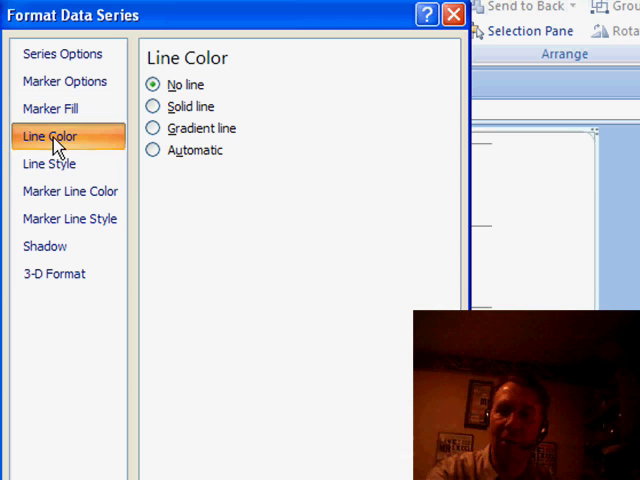
{"action": "left_click", "coordinate": [152, 106]}
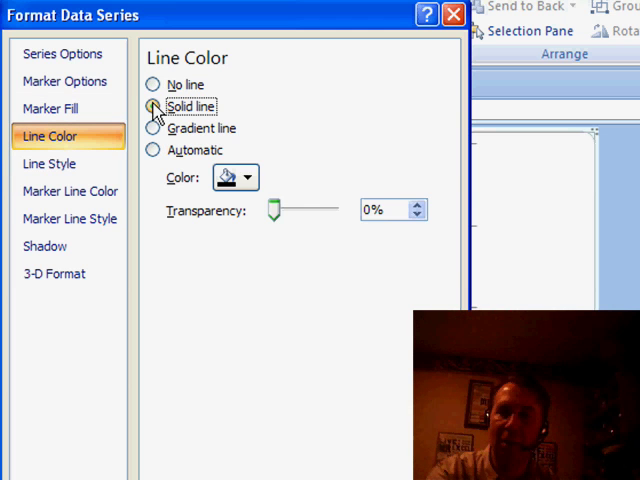
{"action": "left_click", "coordinate": [248, 176]}
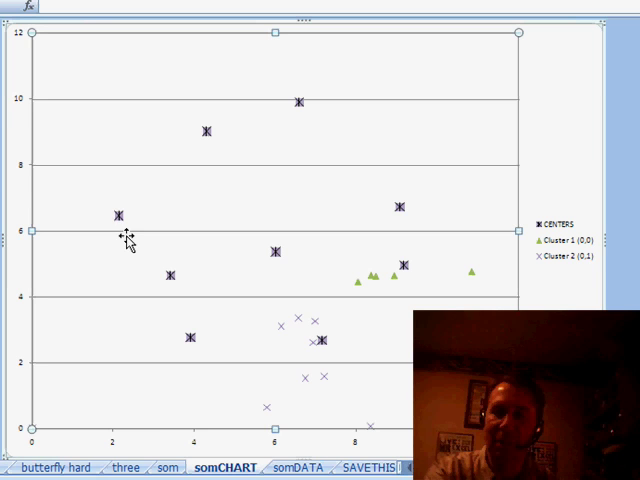
{"action": "left_click", "coordinate": [128, 240]}
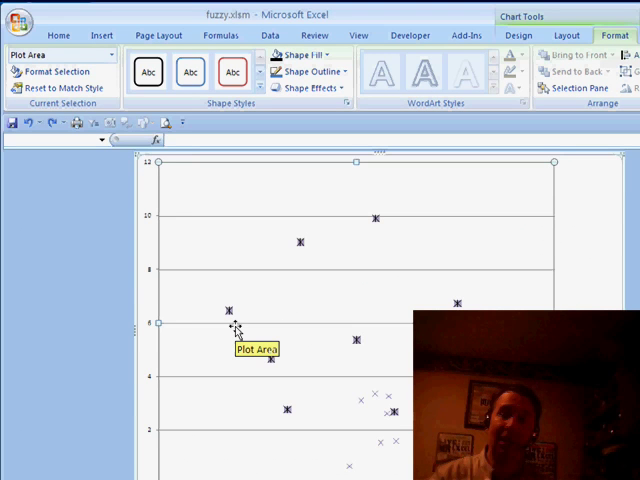